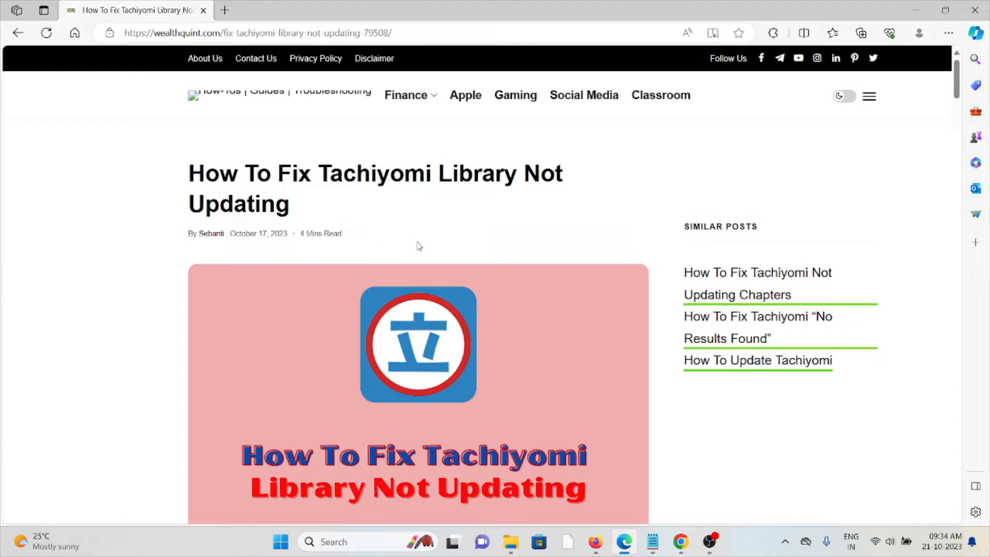
pyautogui.moveTo(446, 257)
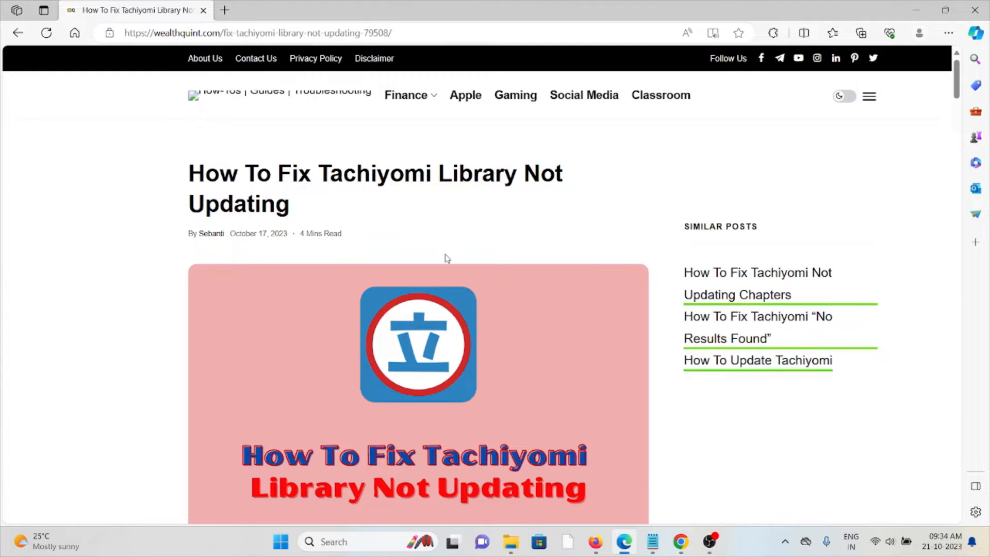
pyautogui.scroll(-3)
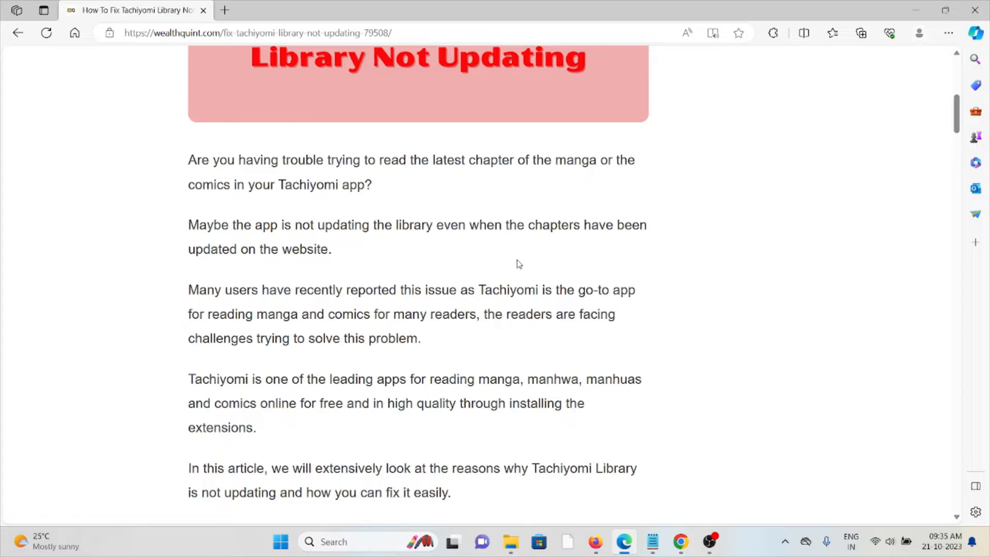
pyautogui.scroll(-3)
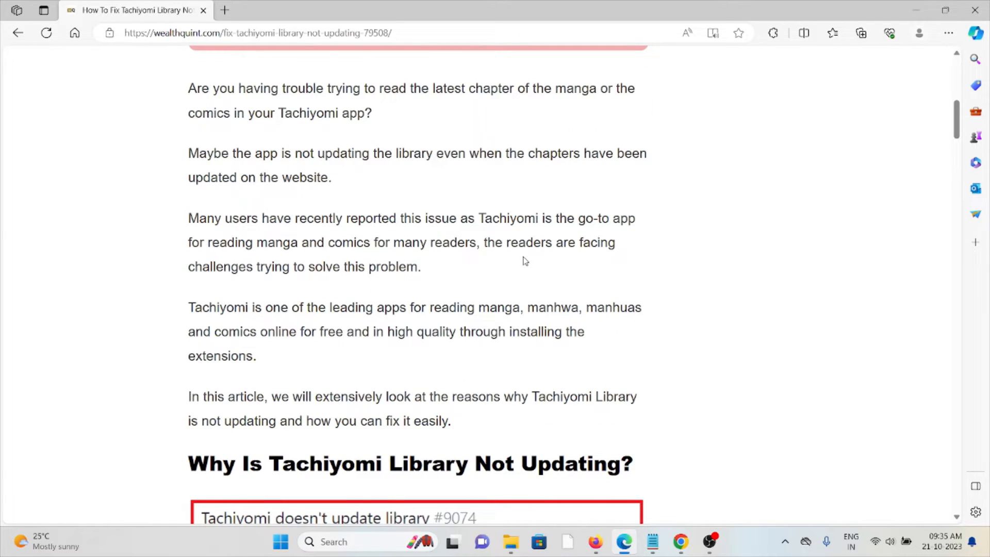
pyautogui.moveTo(516, 265)
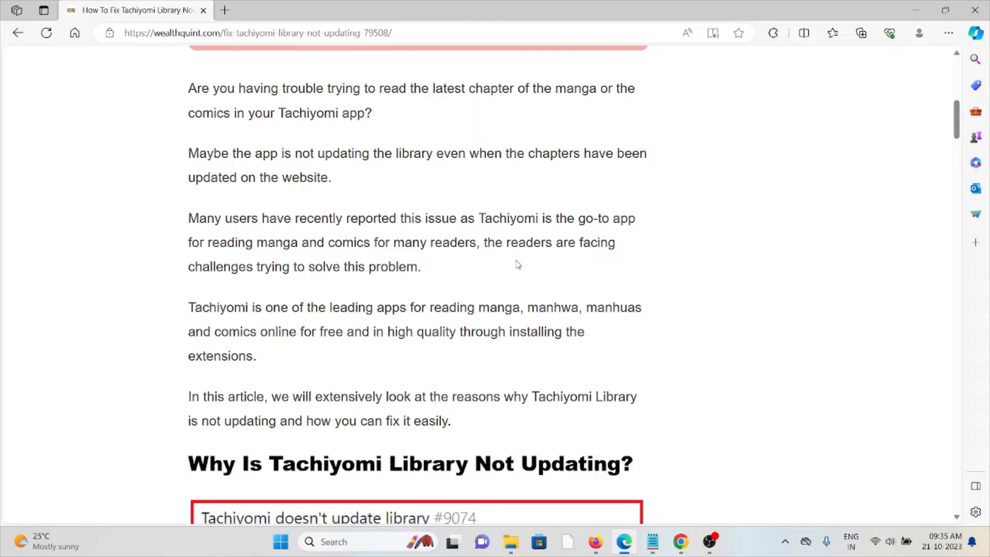
pyautogui.scroll(-3)
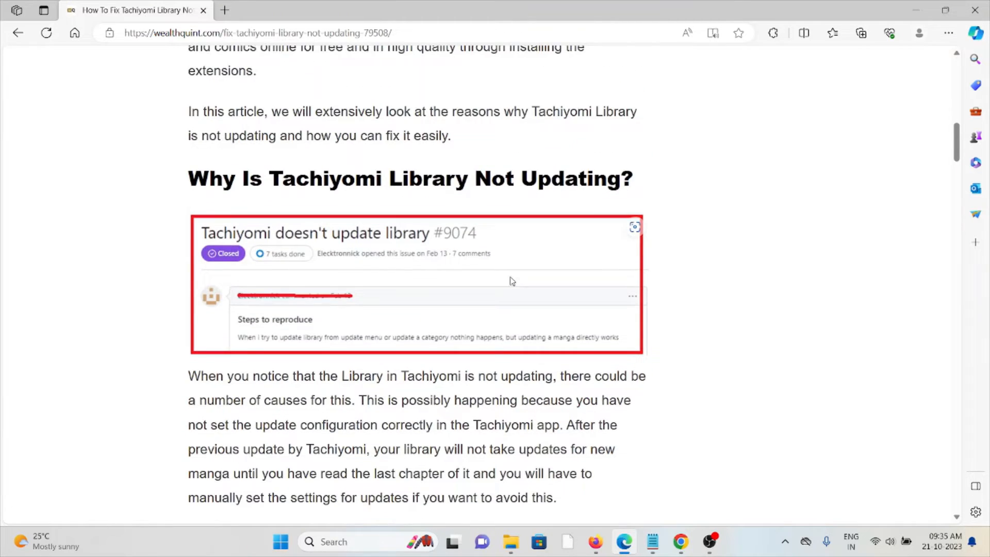
pyautogui.scroll(-3)
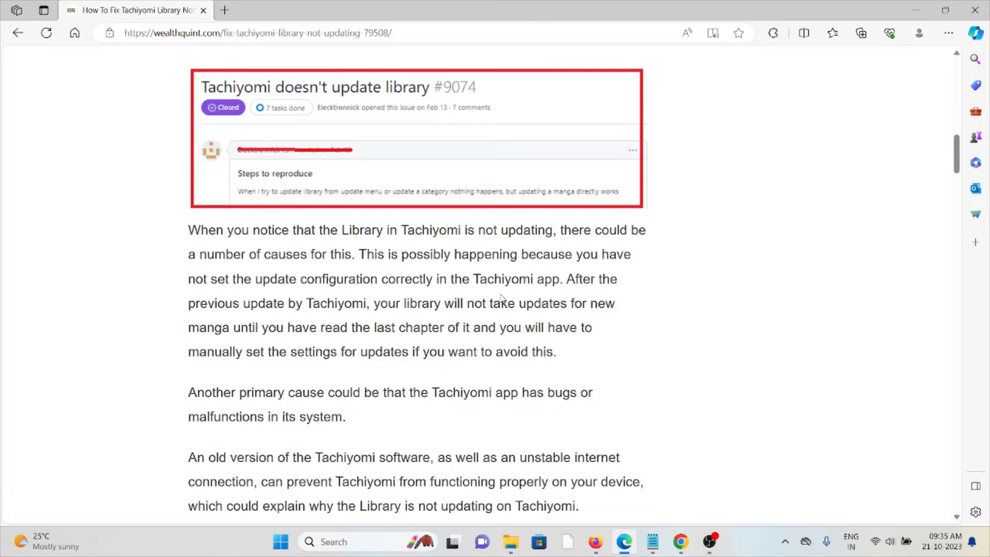
pyautogui.scroll(-3)
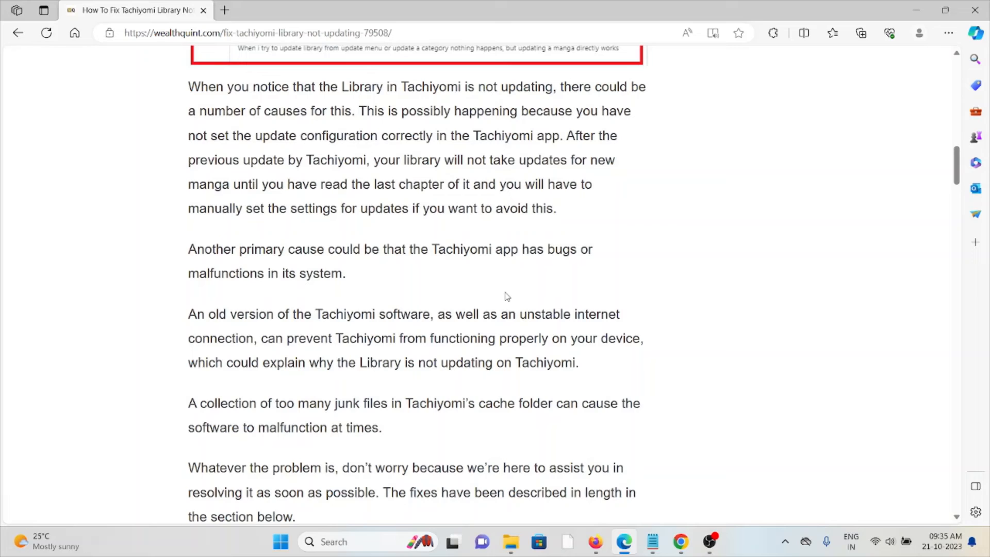
pyautogui.moveTo(510, 294)
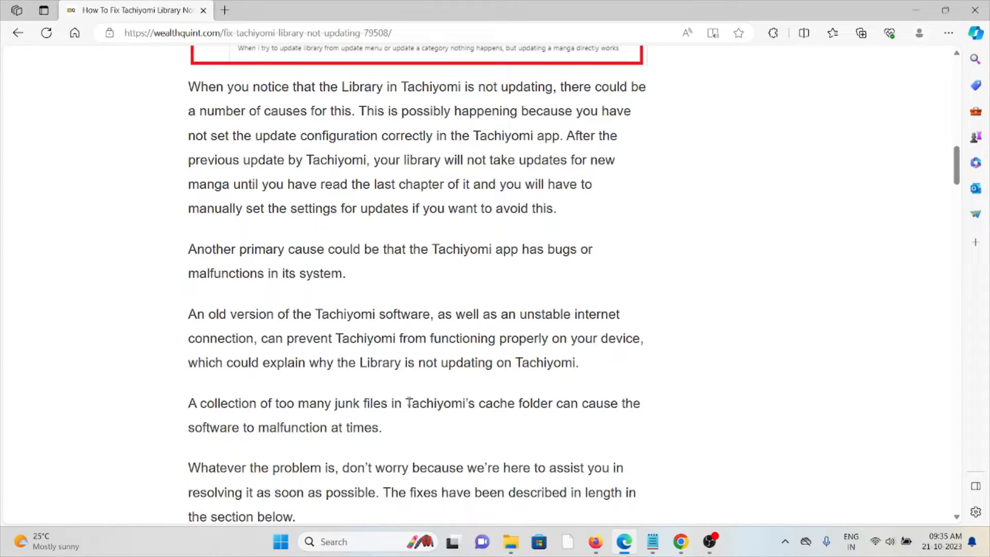
pyautogui.moveTo(380, 421)
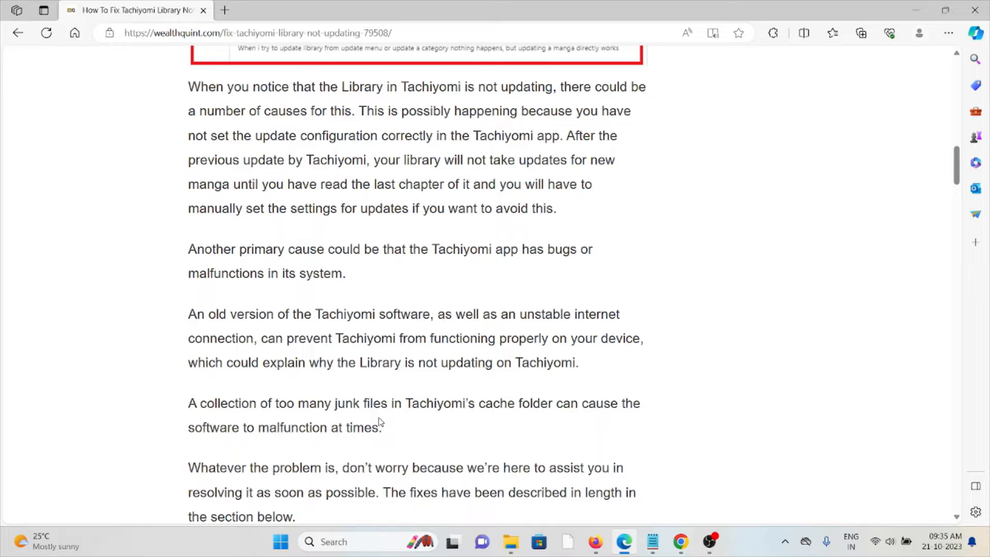
pyautogui.moveTo(251, 262)
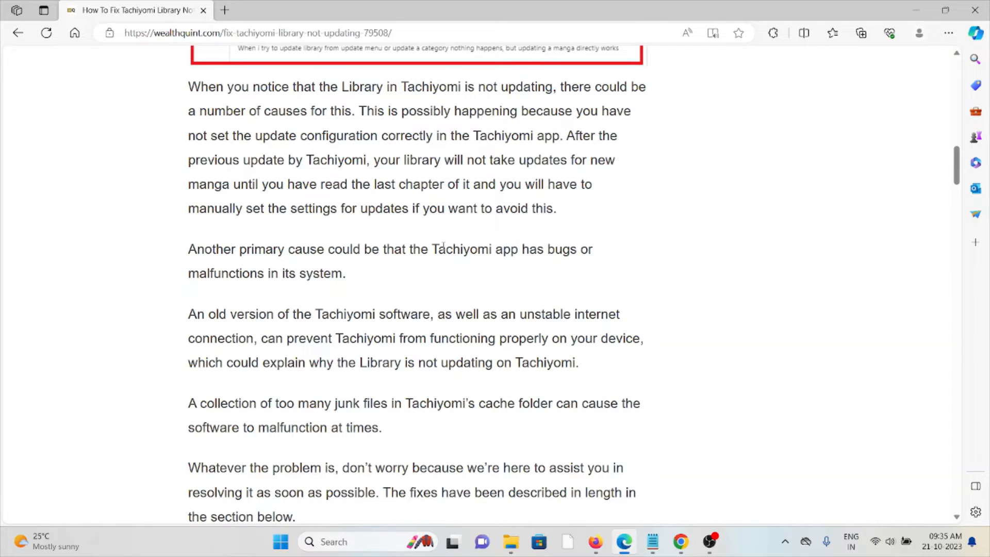
pyautogui.scroll(-3)
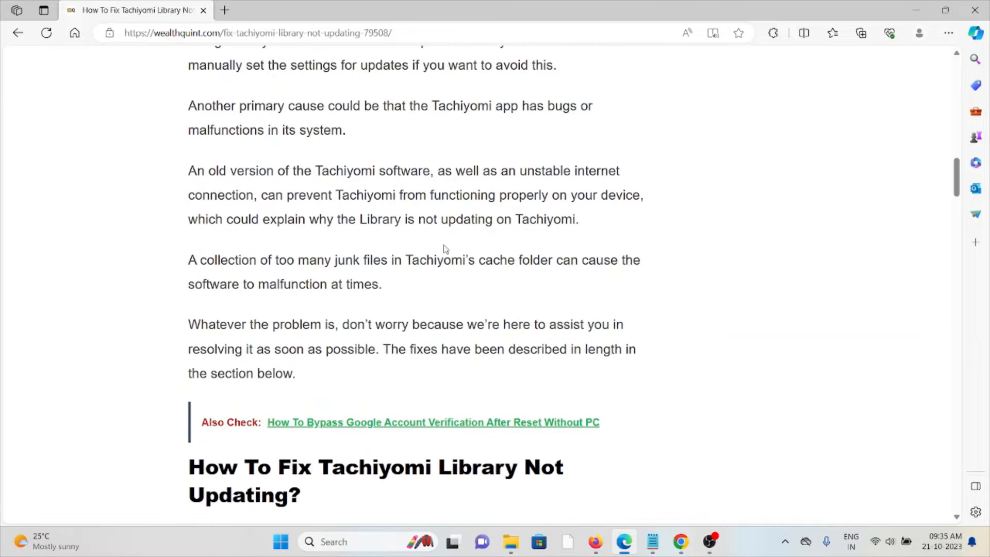
pyautogui.moveTo(491, 199)
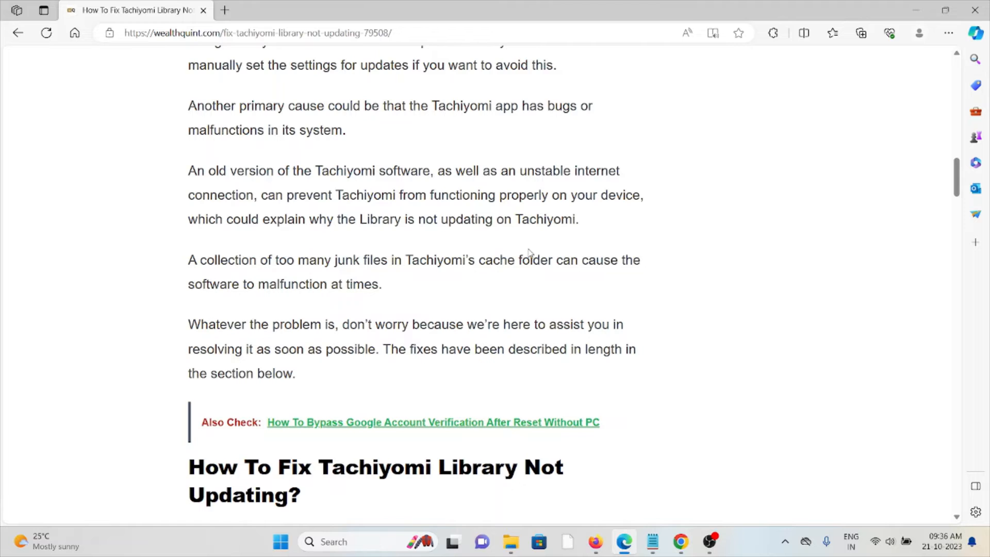
pyautogui.scroll(-3)
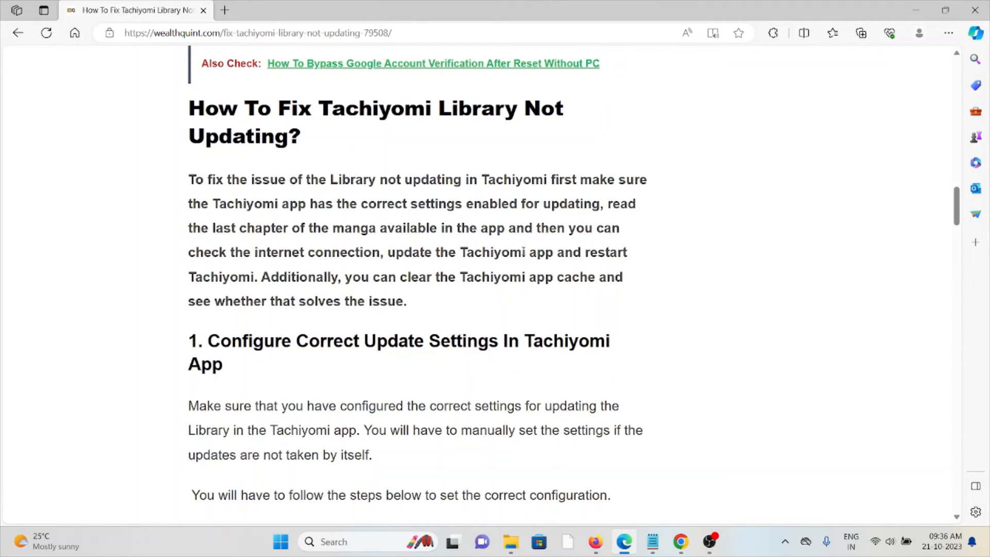
pyautogui.scroll(-3)
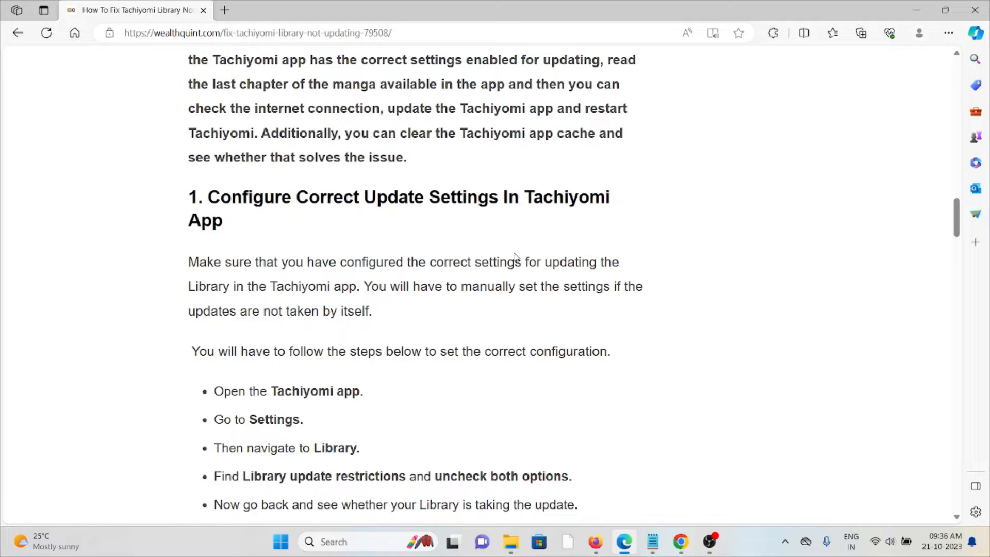
pyautogui.scroll(-3)
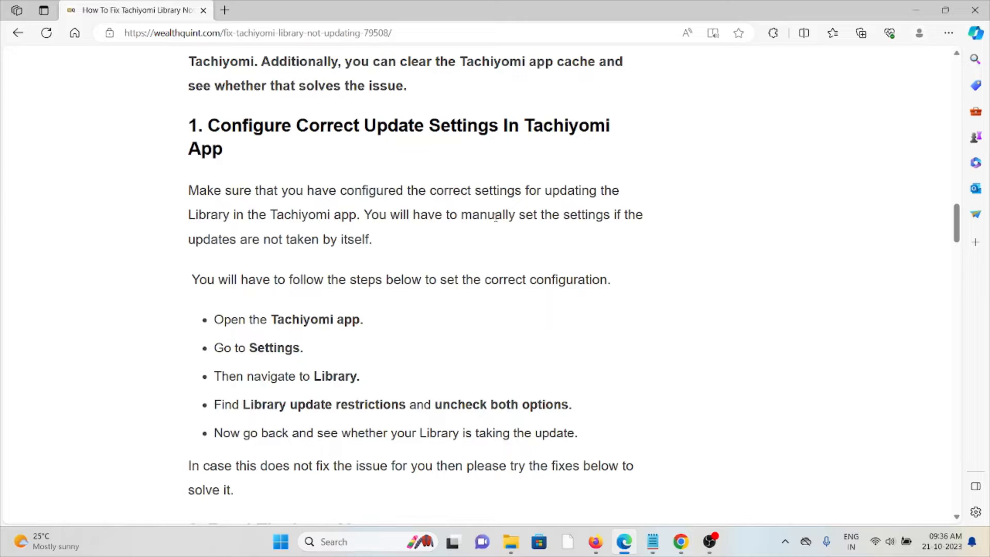
pyautogui.moveTo(486, 220)
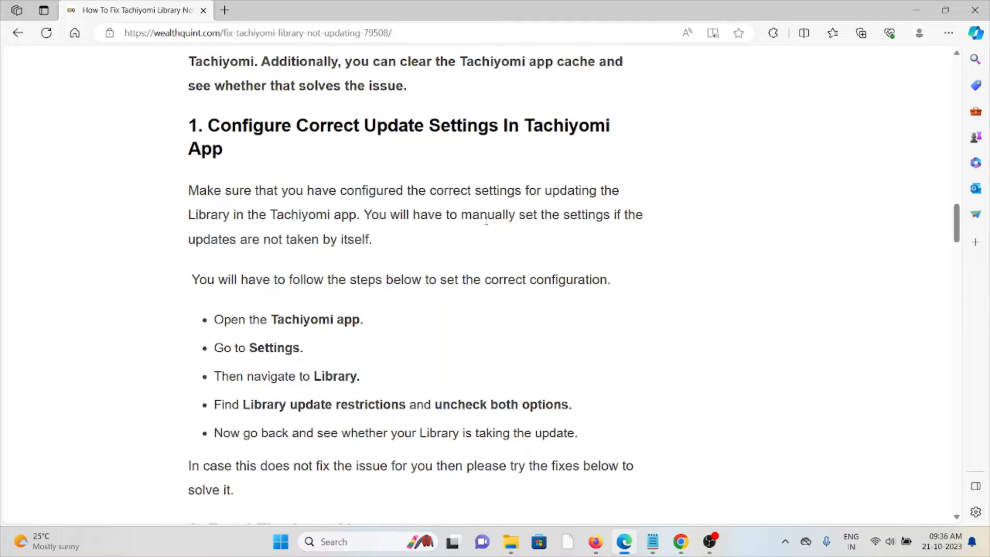
pyautogui.moveTo(470, 245)
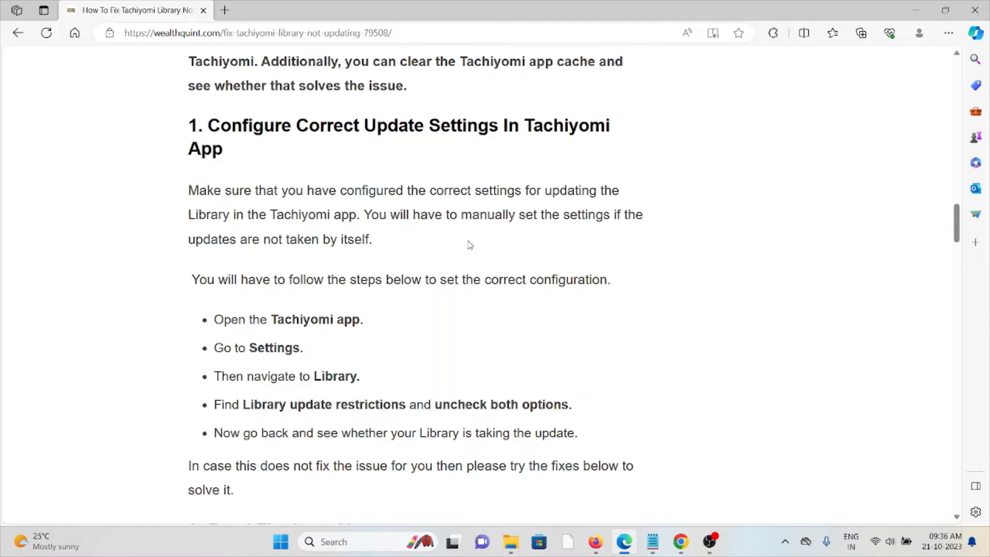
pyautogui.moveTo(447, 251)
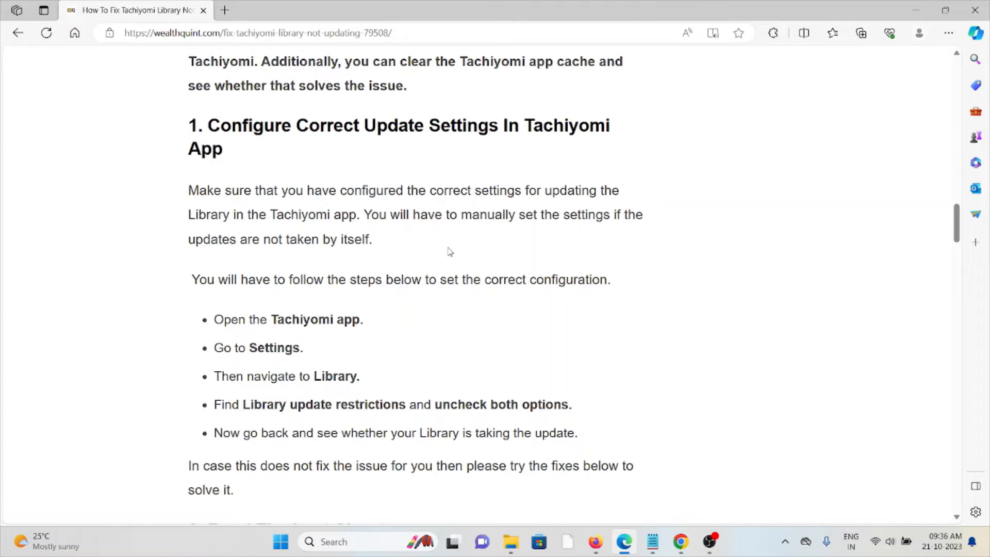
pyautogui.moveTo(415, 272)
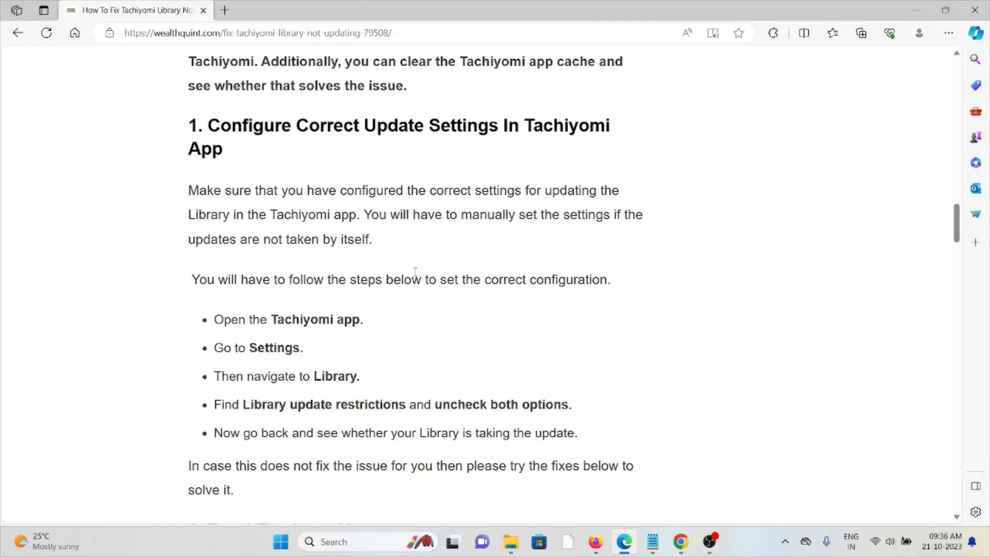
pyautogui.scroll(-3)
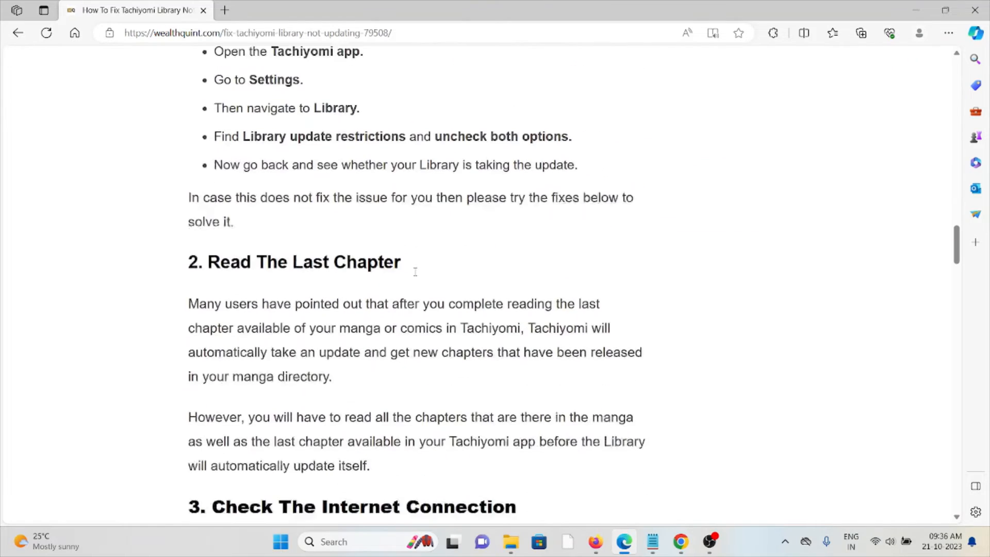
pyautogui.scroll(-3)
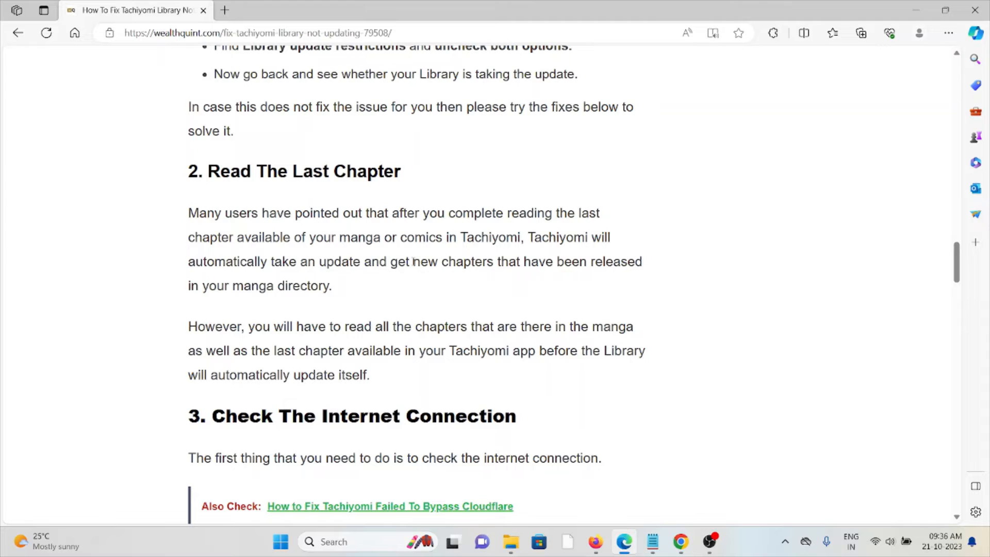
pyautogui.moveTo(646, 294)
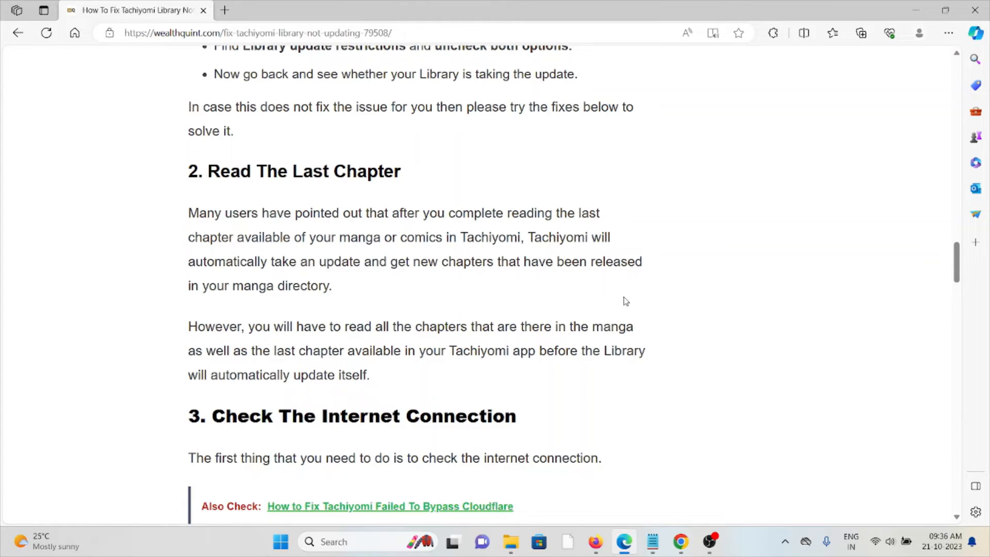
pyautogui.scroll(-3)
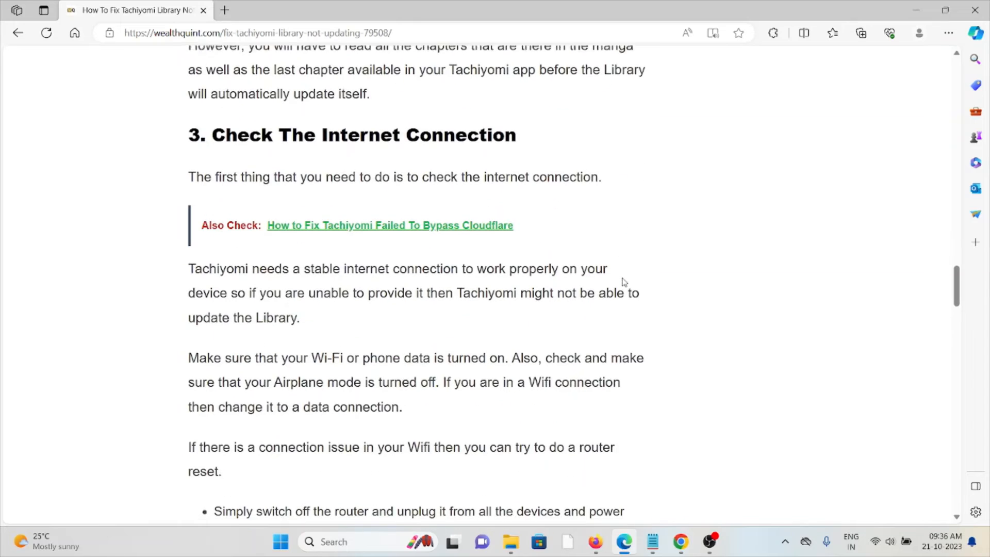
pyautogui.scroll(-3)
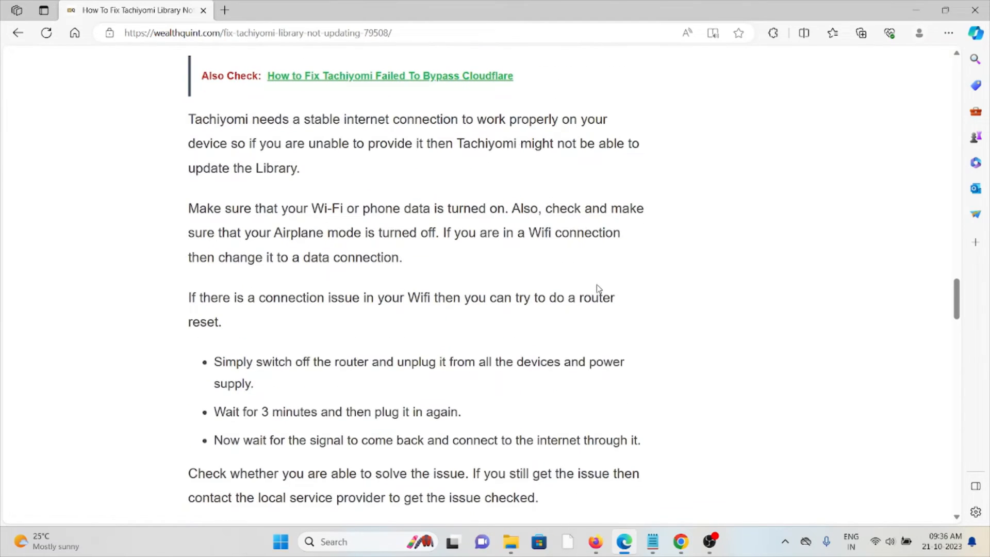
pyautogui.scroll(3)
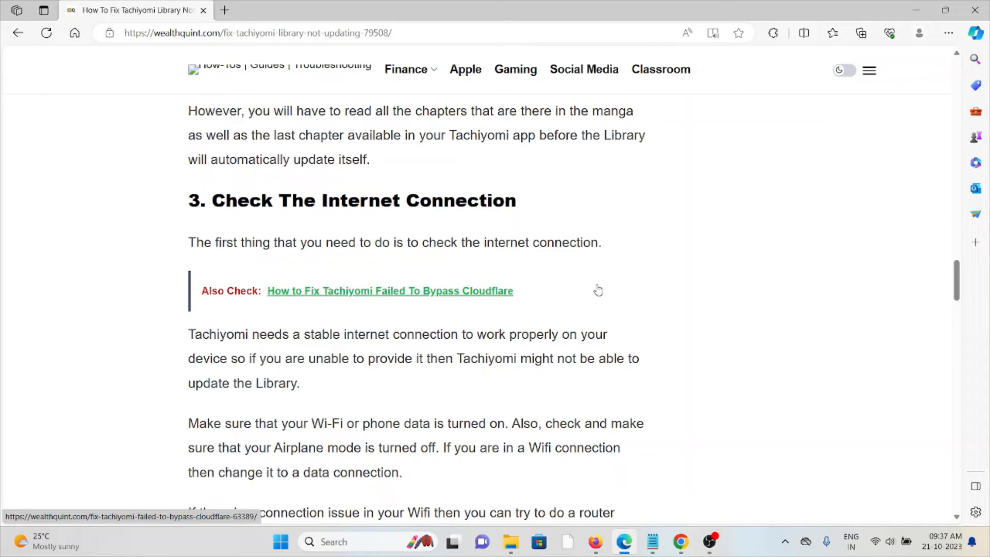
pyautogui.scroll(-3)
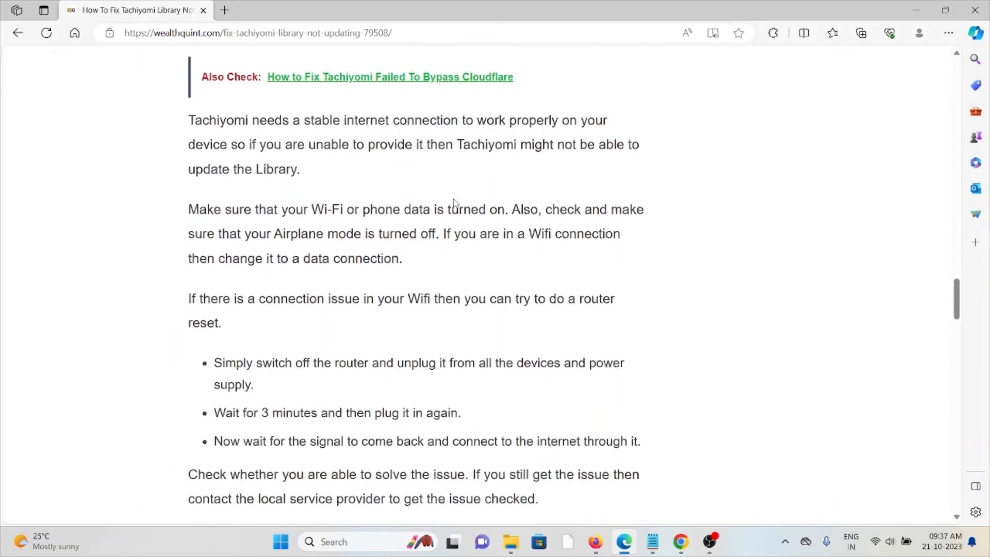
pyautogui.scroll(-3)
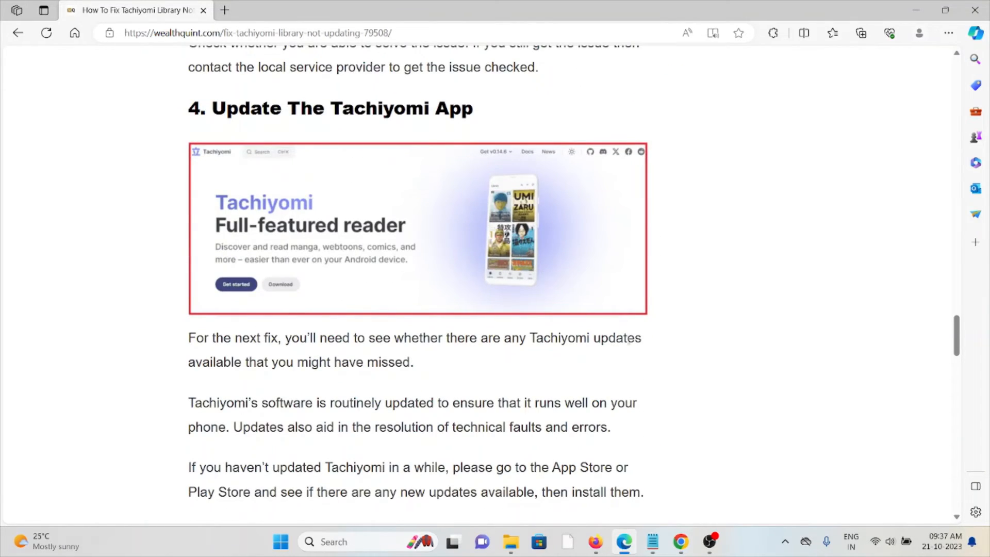
pyautogui.scroll(-3)
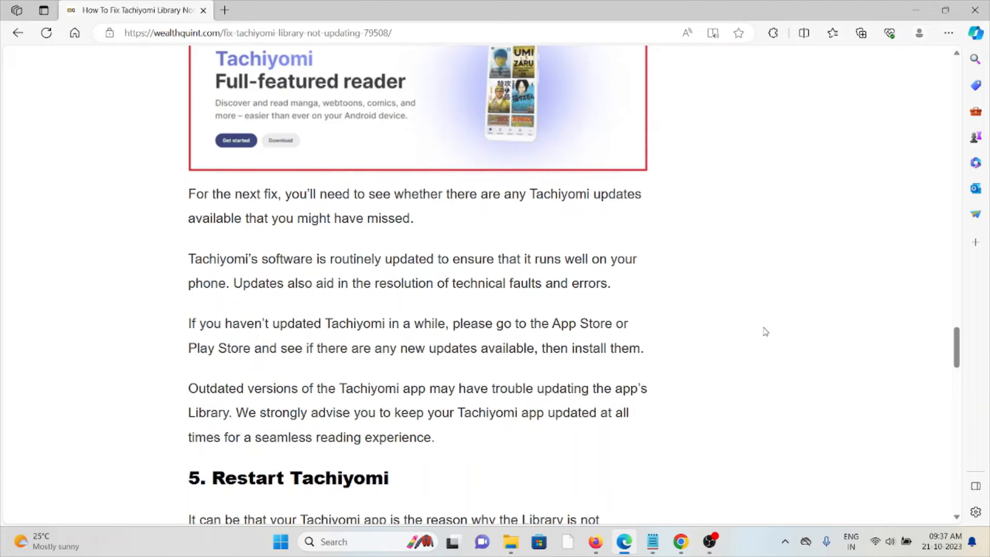
pyautogui.moveTo(717, 259)
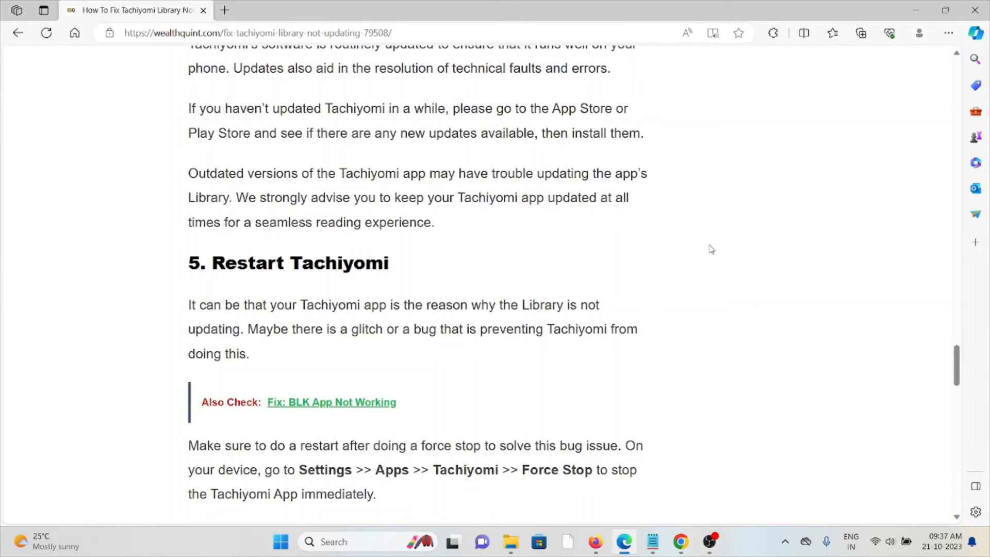
pyautogui.scroll(-3)
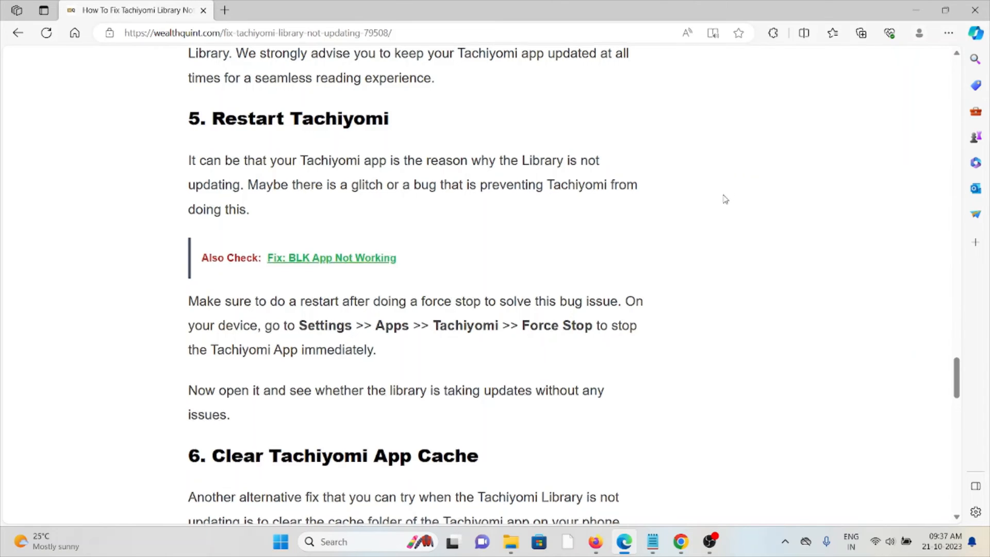
pyautogui.scroll(-3)
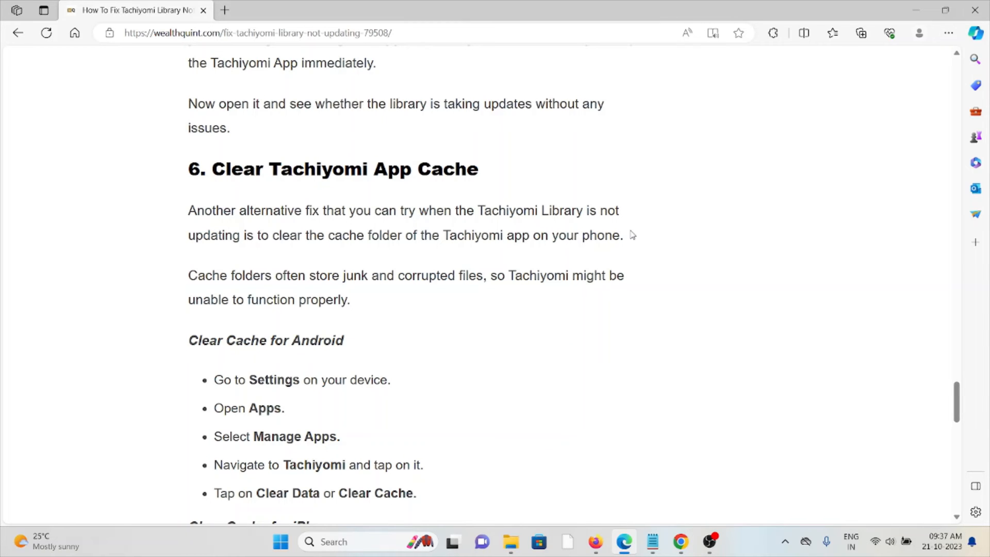
pyautogui.scroll(-3)
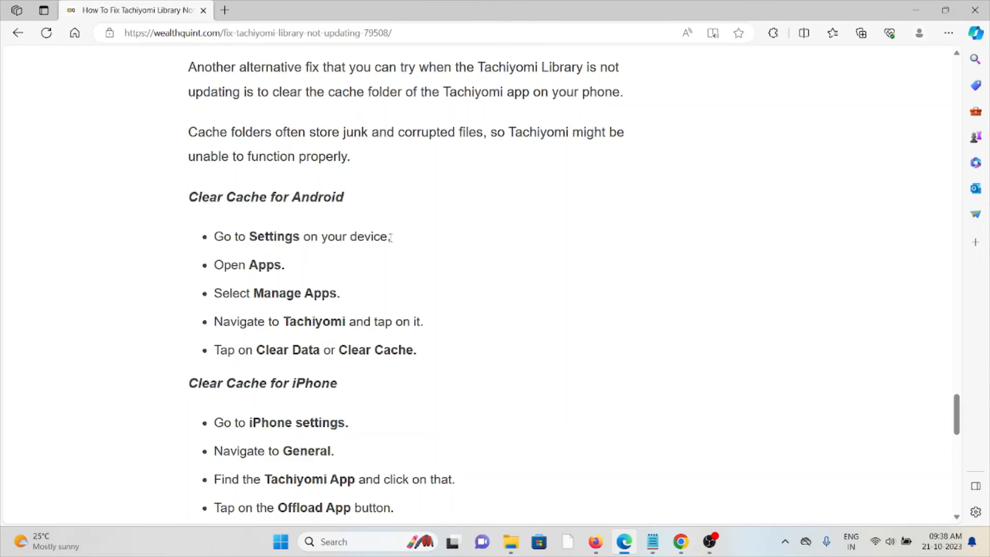
pyautogui.scroll(-3)
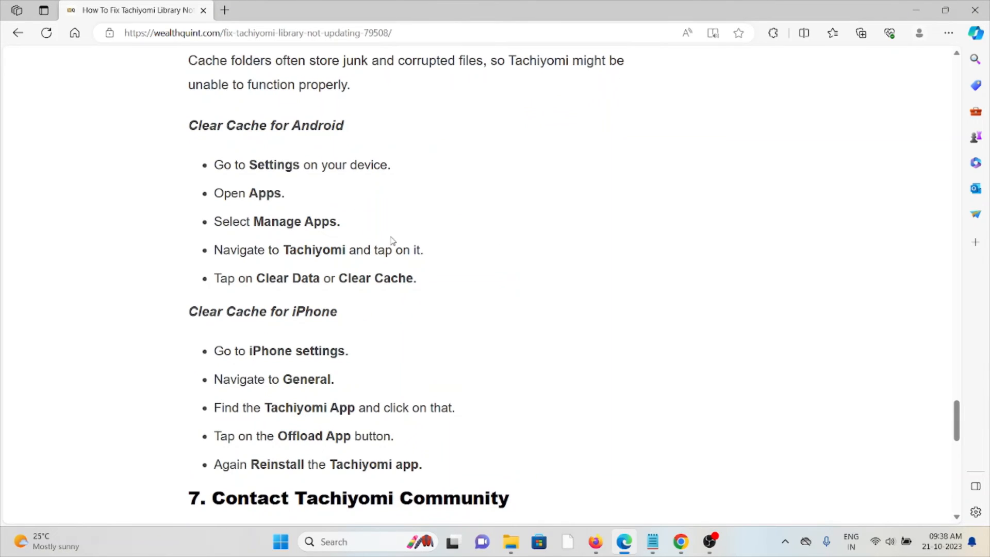
pyautogui.scroll(-3)
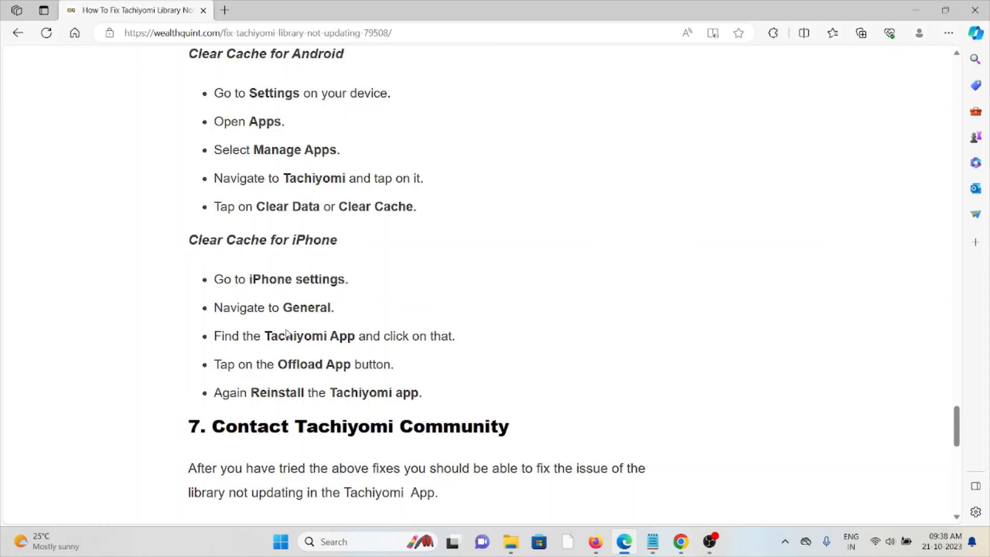
pyautogui.scroll(-3)
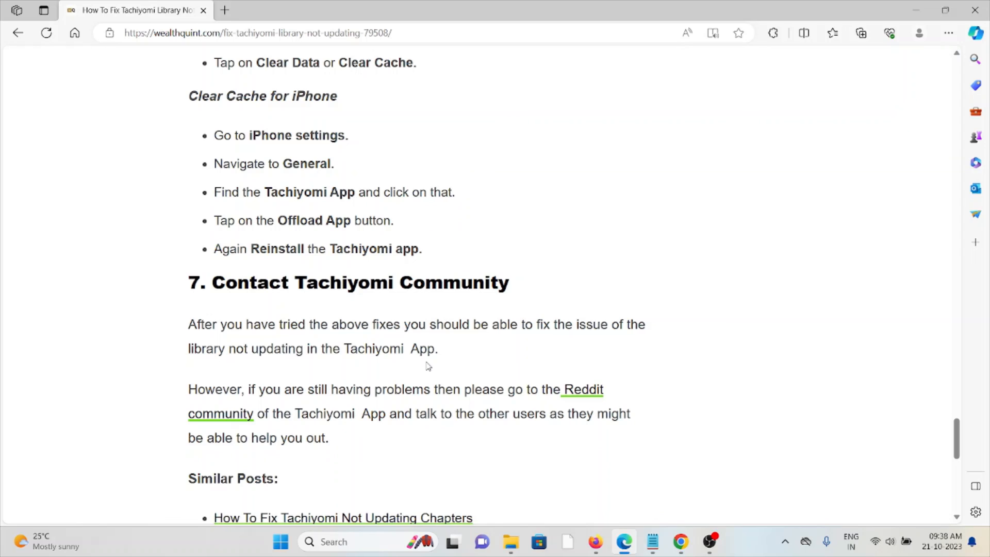
pyautogui.moveTo(665, 424)
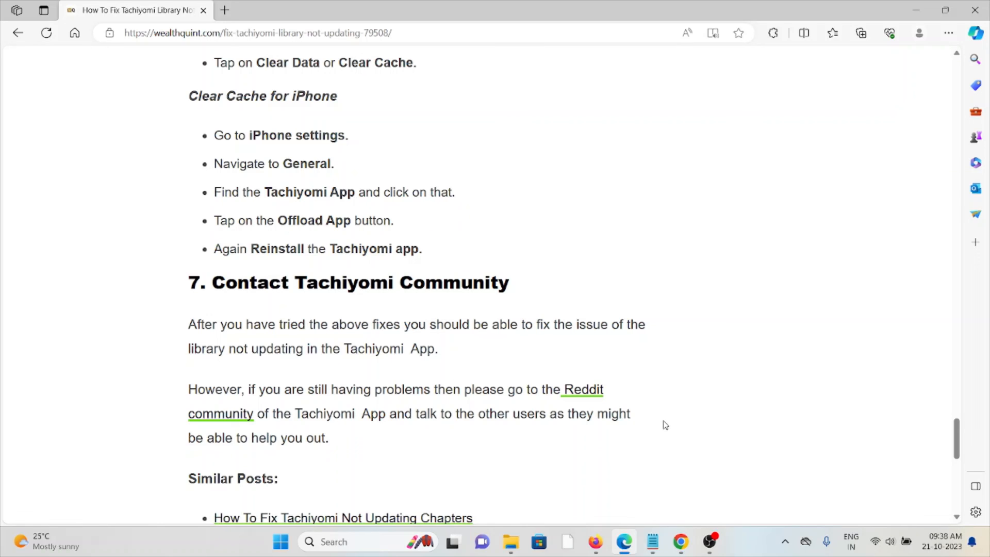
pyautogui.moveTo(699, 452)
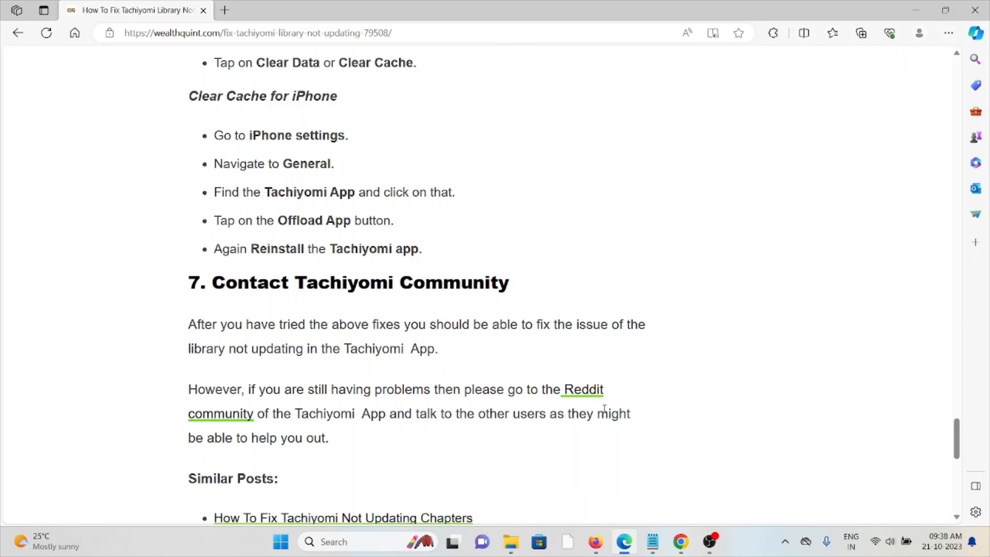
pyautogui.scroll(-3)
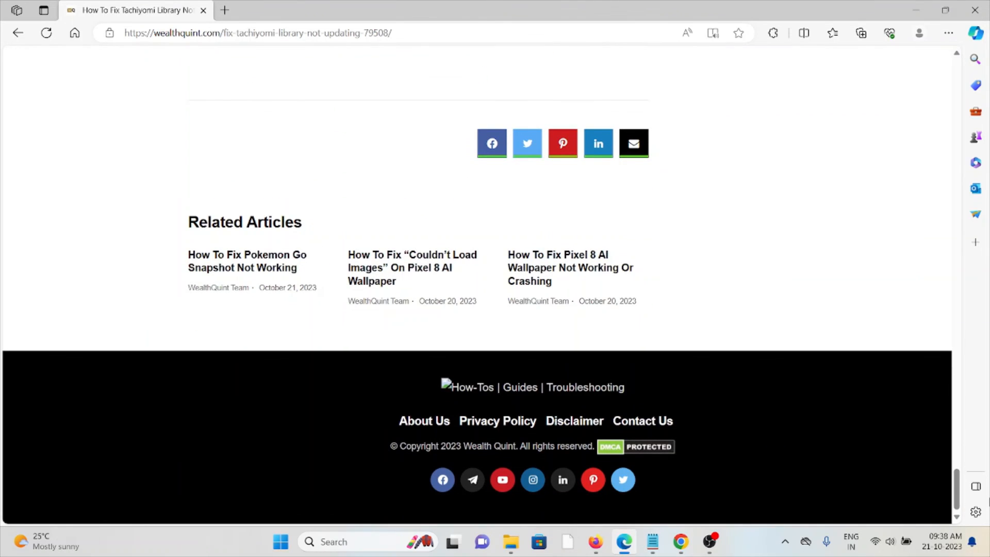